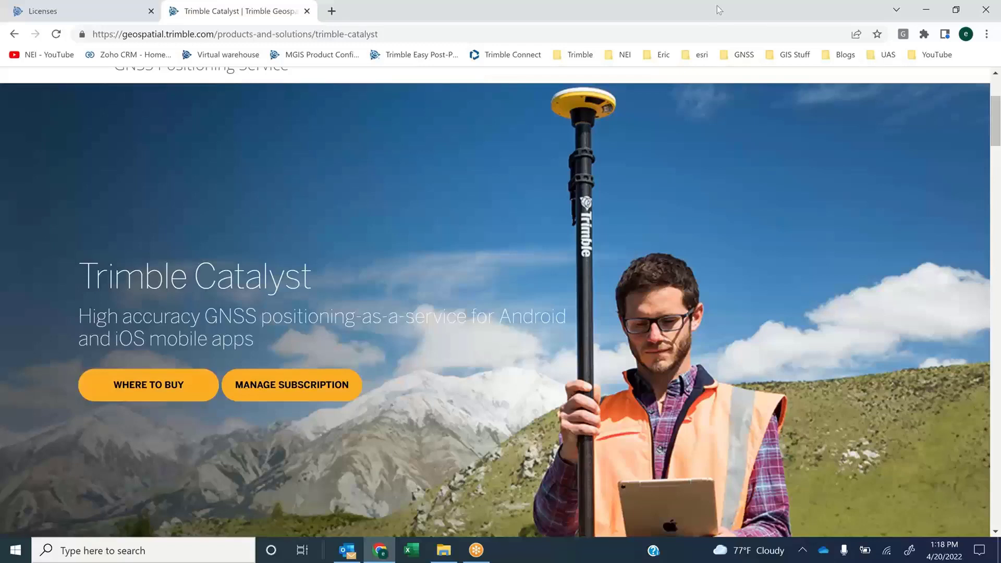
pyautogui.moveTo(493, 73)
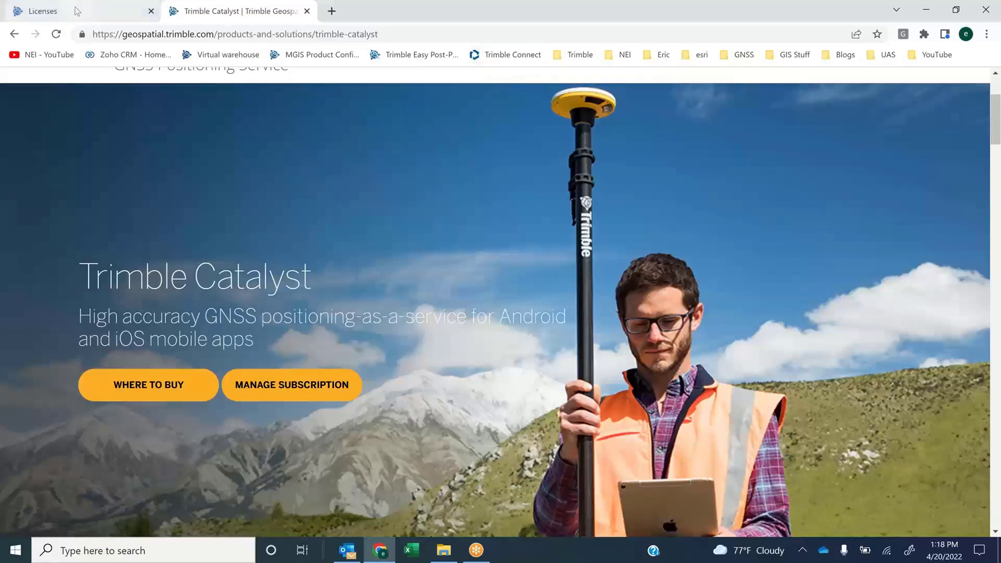
# Review the TerraFlex and Catalyst licence assignments and expiry dates on the Licenses page.
pyautogui.click(42, 11)
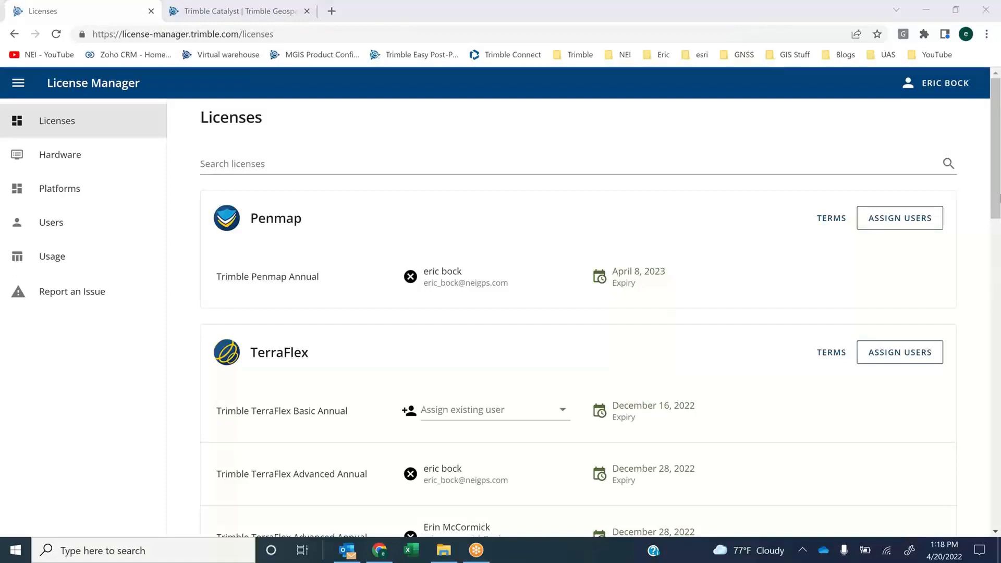
pyautogui.scroll(-3)
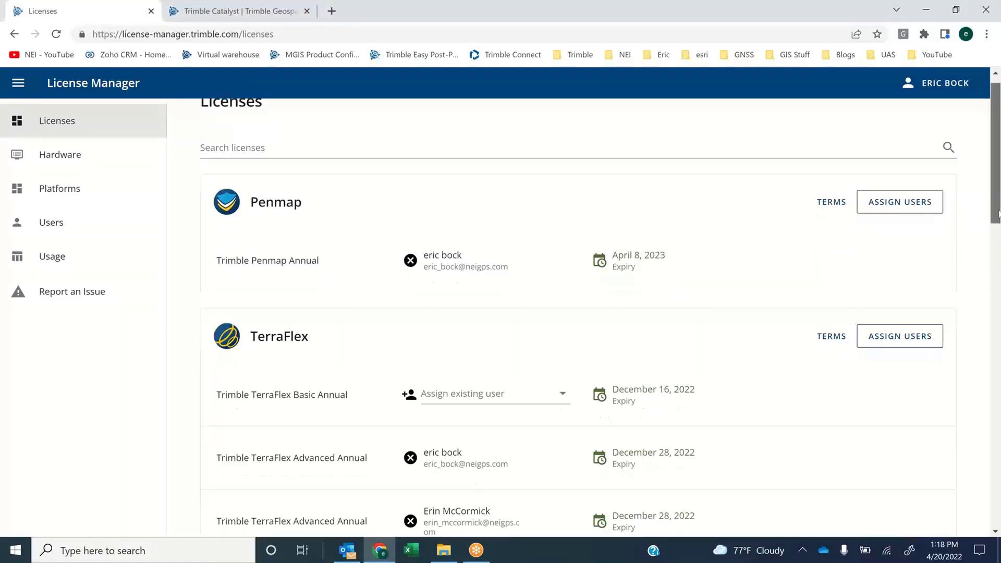
pyautogui.scroll(-3)
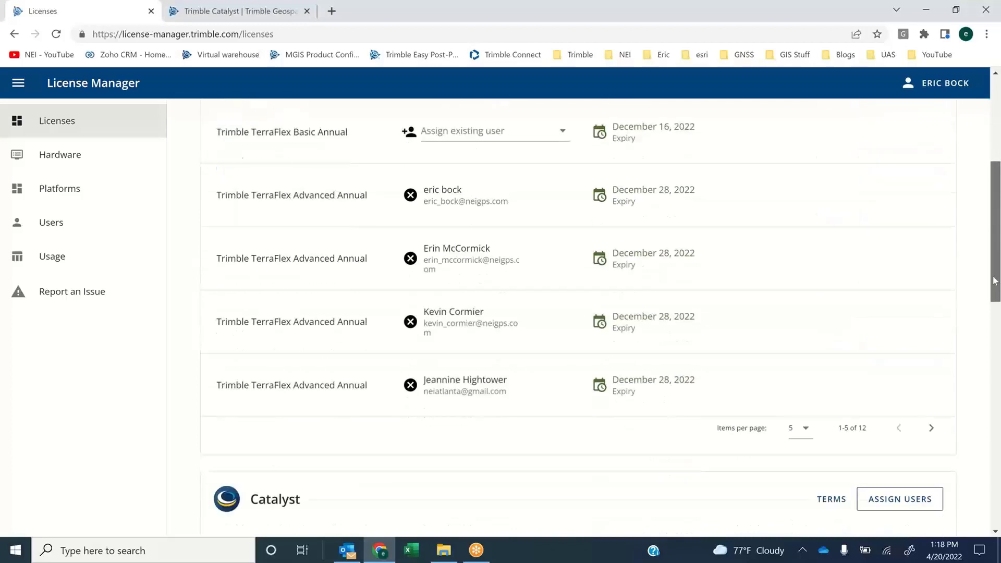
pyautogui.scroll(-3)
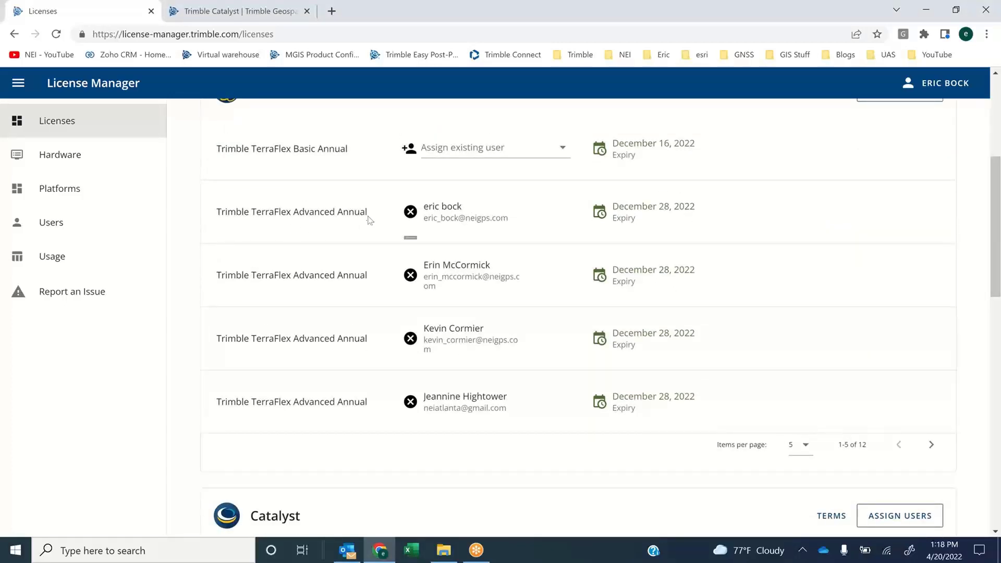
pyautogui.moveTo(498, 228)
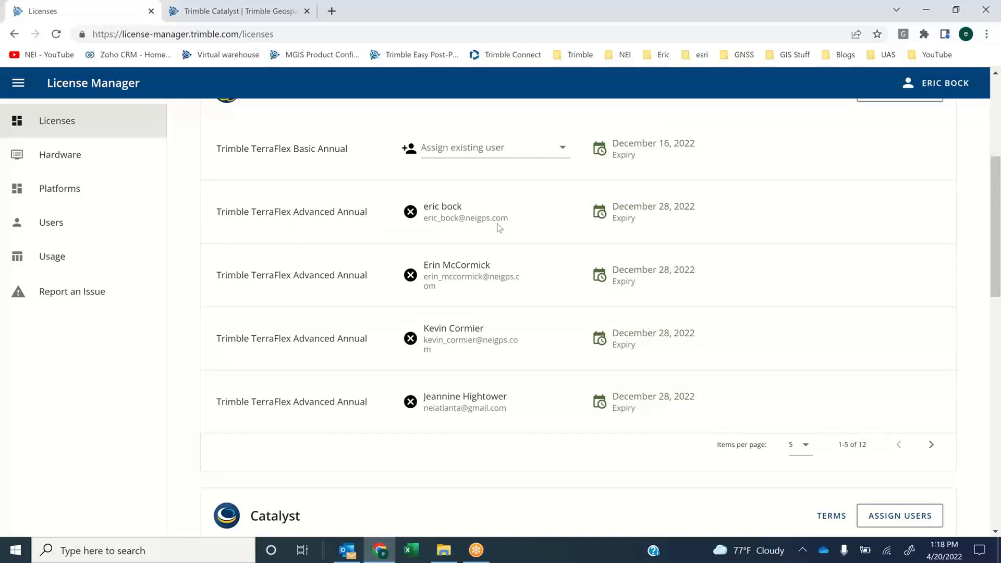
pyautogui.scroll(-3)
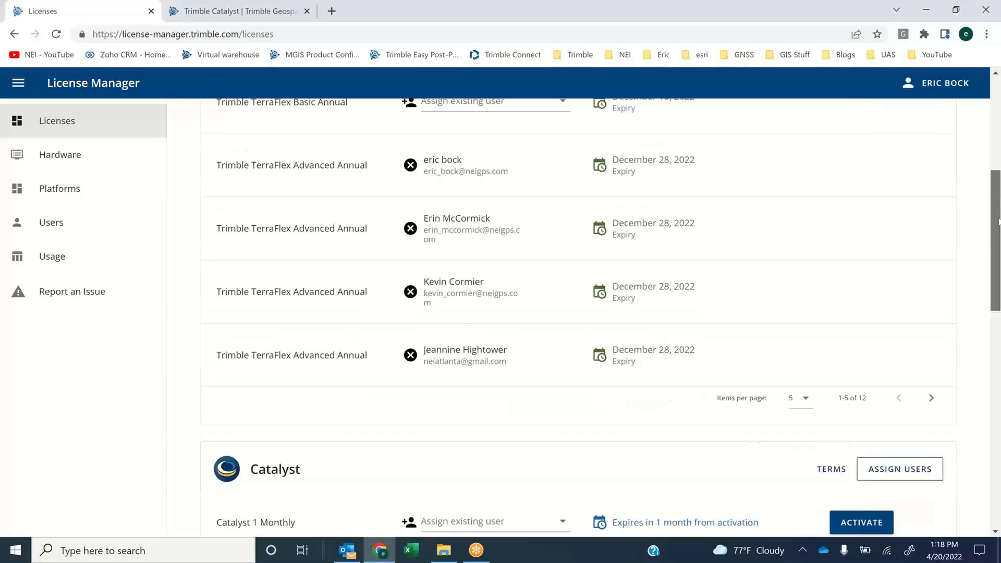
pyautogui.scroll(-3)
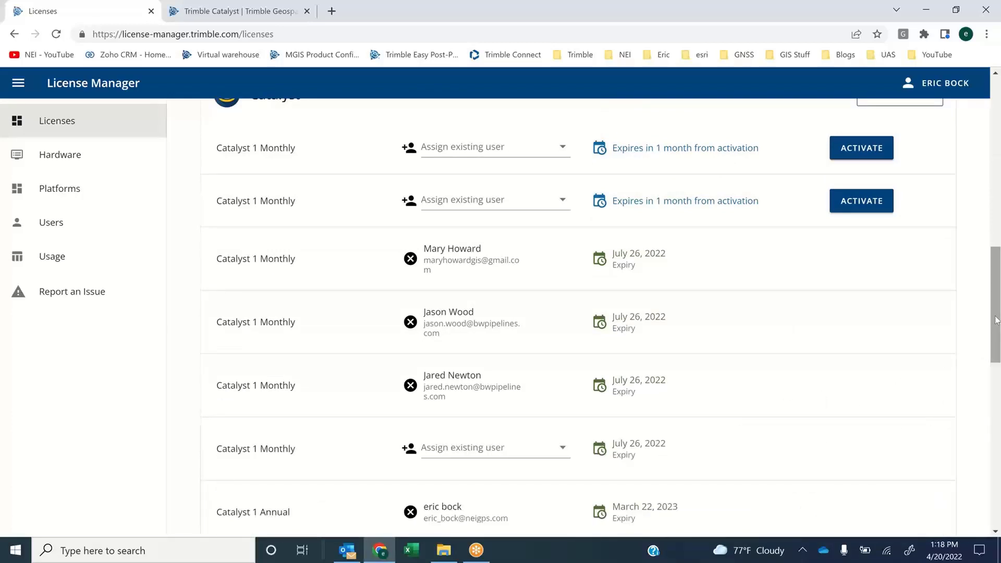
pyautogui.scroll(-3)
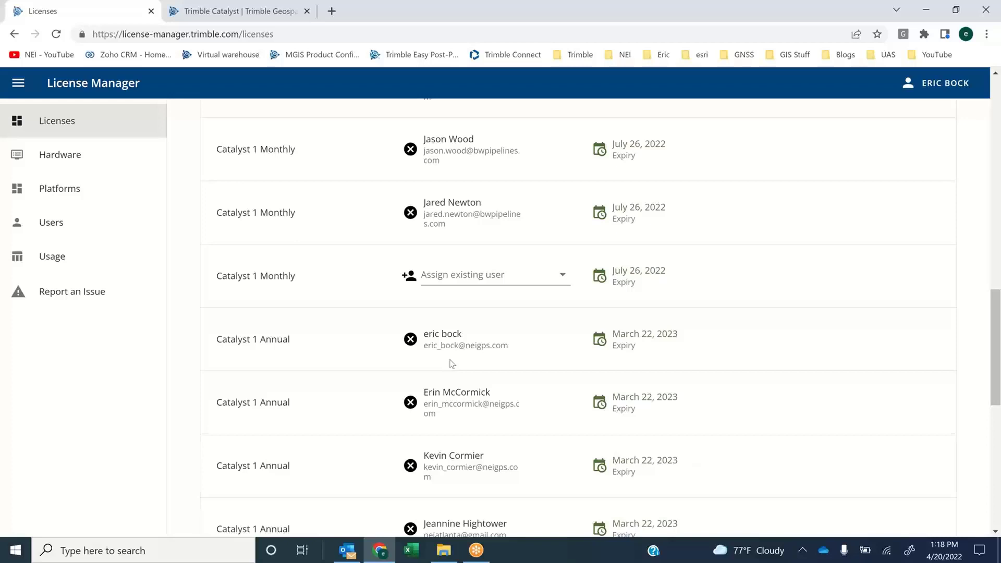
pyautogui.moveTo(709, 4)
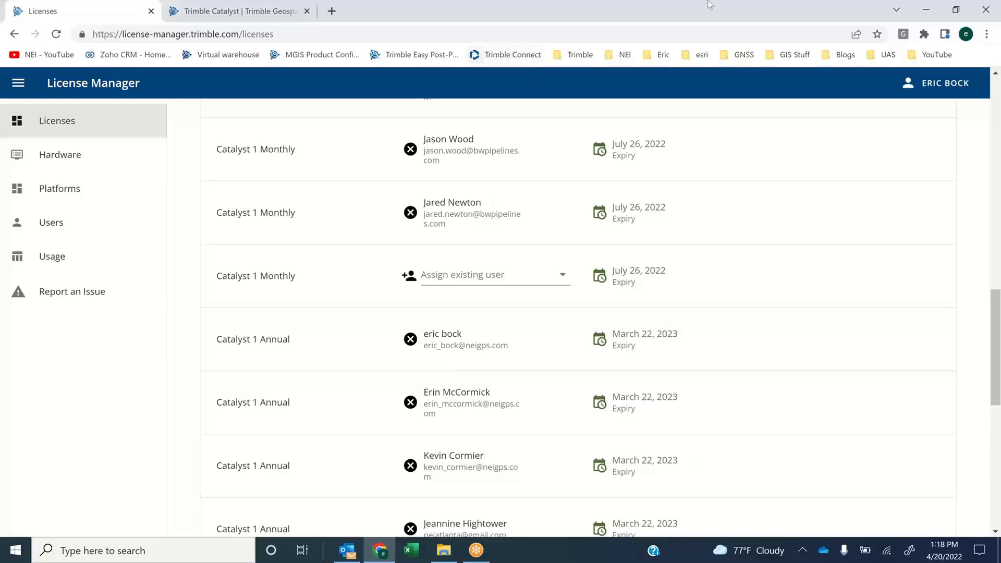
# Minimize the Chrome window to reveal the Windows desktop.
pyautogui.click(956, 10)
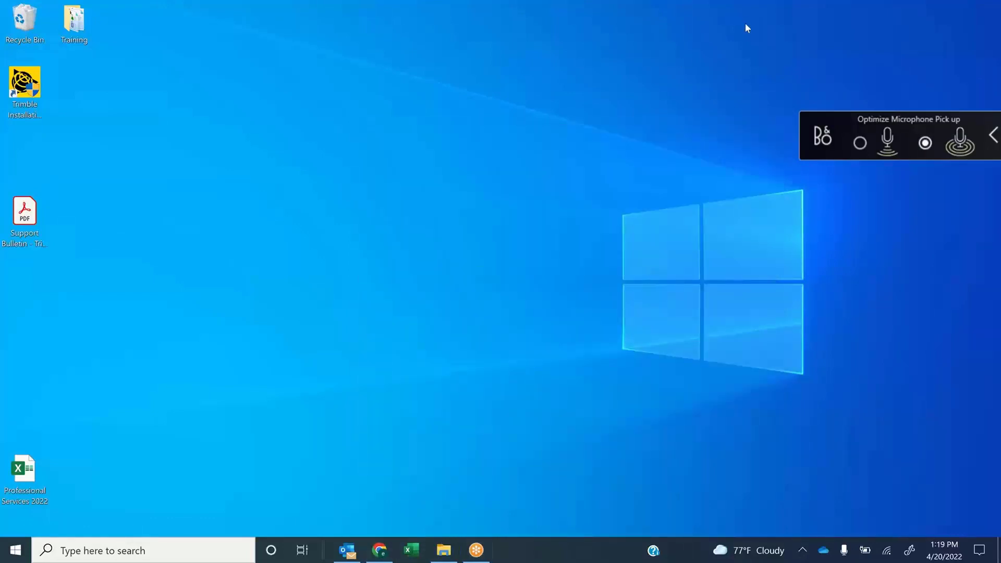
pyautogui.moveTo(866, 184)
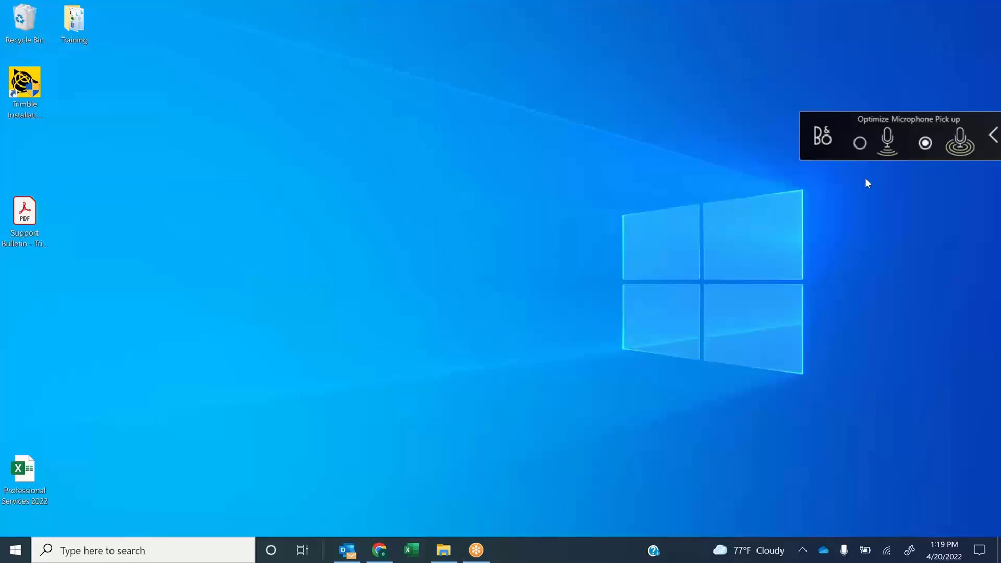
pyautogui.moveTo(839, 365)
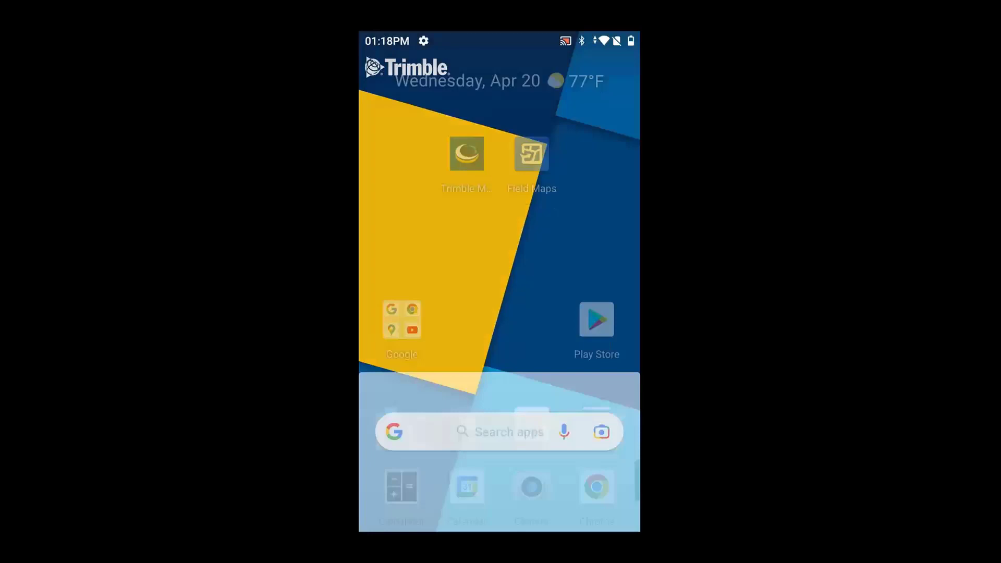
# Go into Android Settings > Connected devices, listing the previously paired TP200X receiver.
pyautogui.scroll(3)
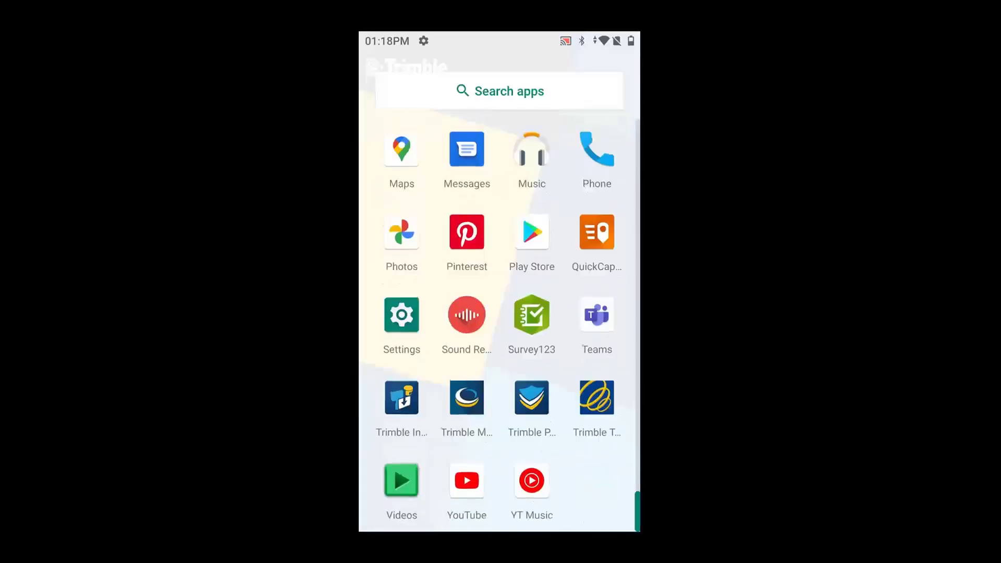
pyautogui.click(400, 314)
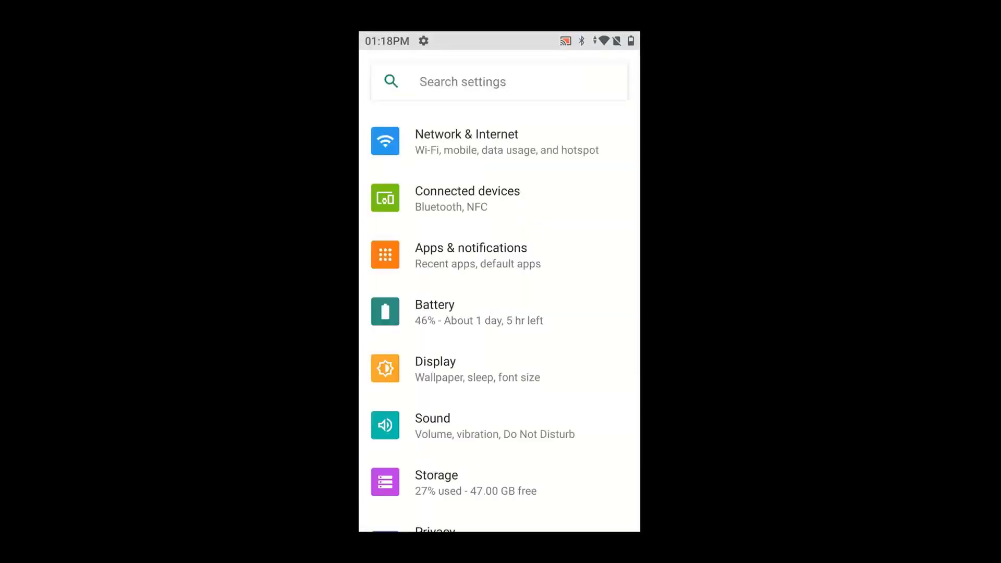
pyautogui.scroll(-3)
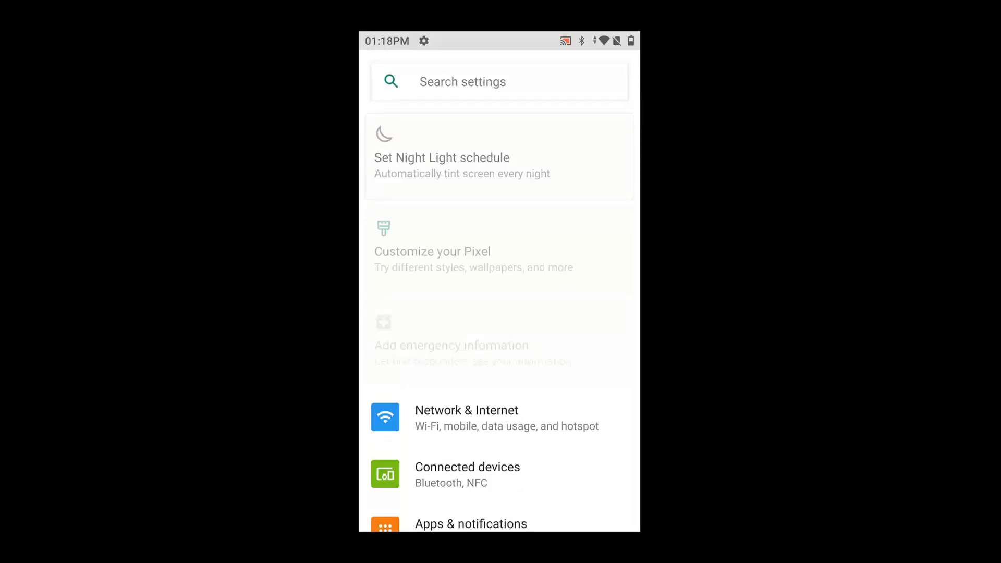
pyautogui.click(467, 474)
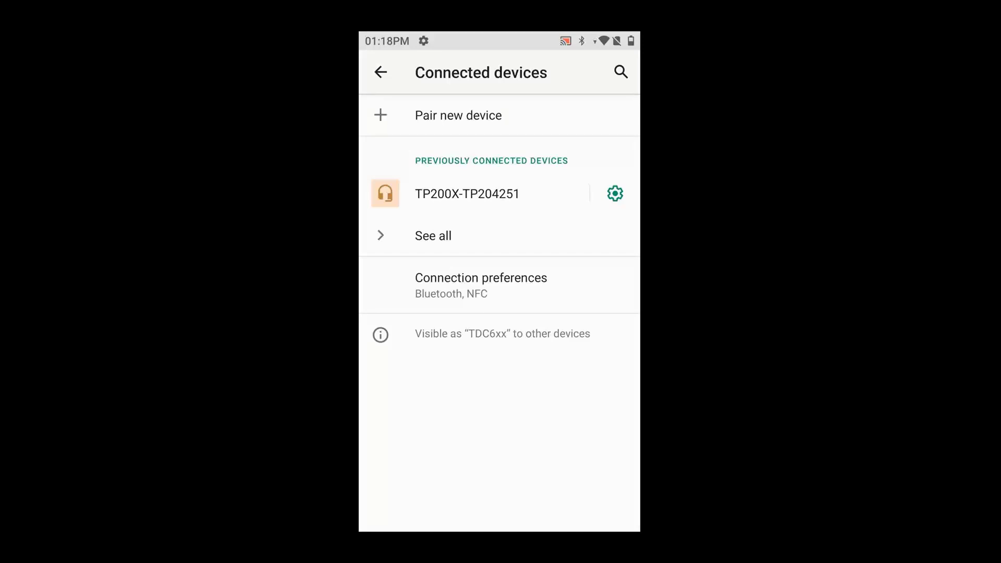
pyautogui.click(459, 116)
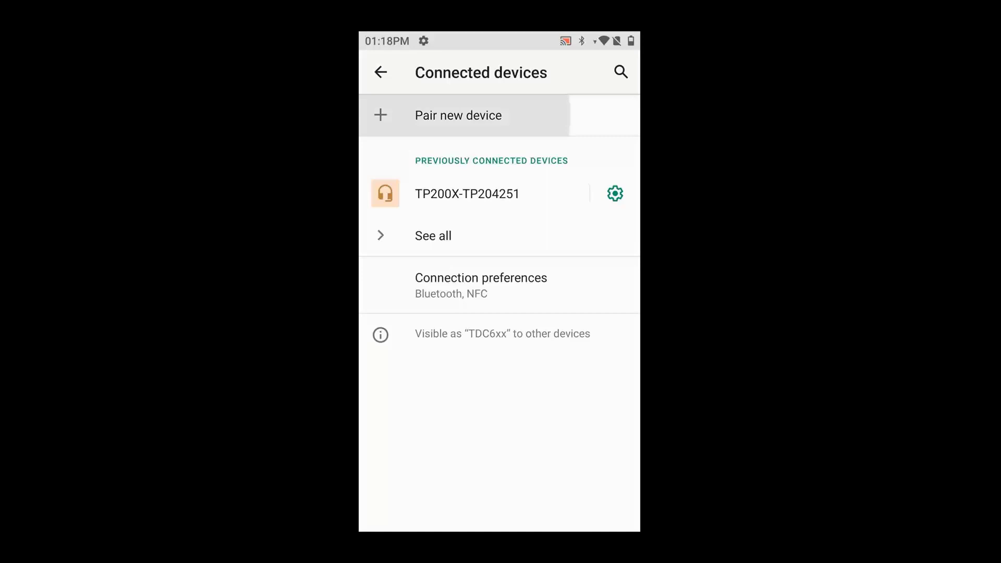
pyautogui.click(459, 116)
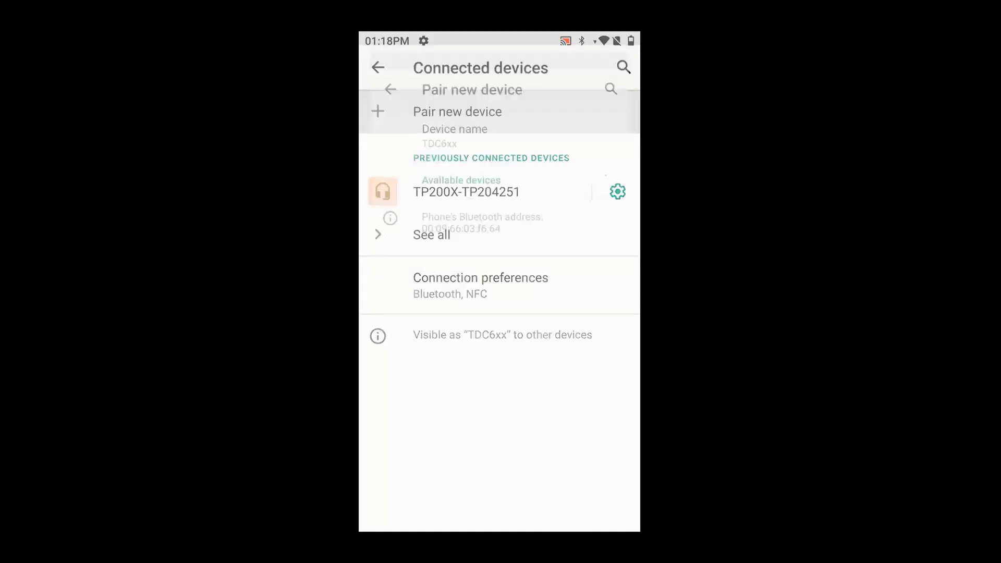
pyautogui.click(456, 112)
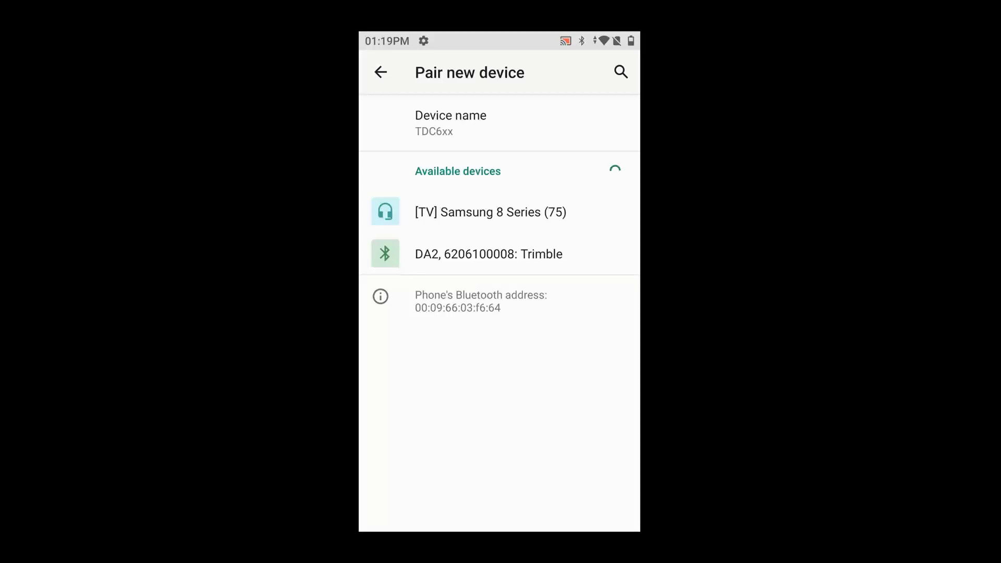
pyautogui.click(488, 254)
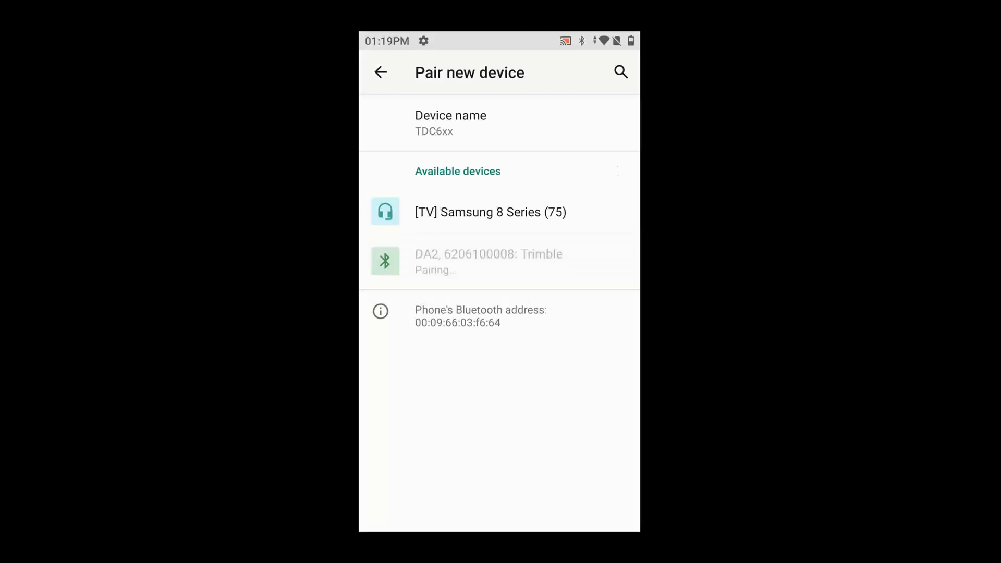
pyautogui.click(488, 262)
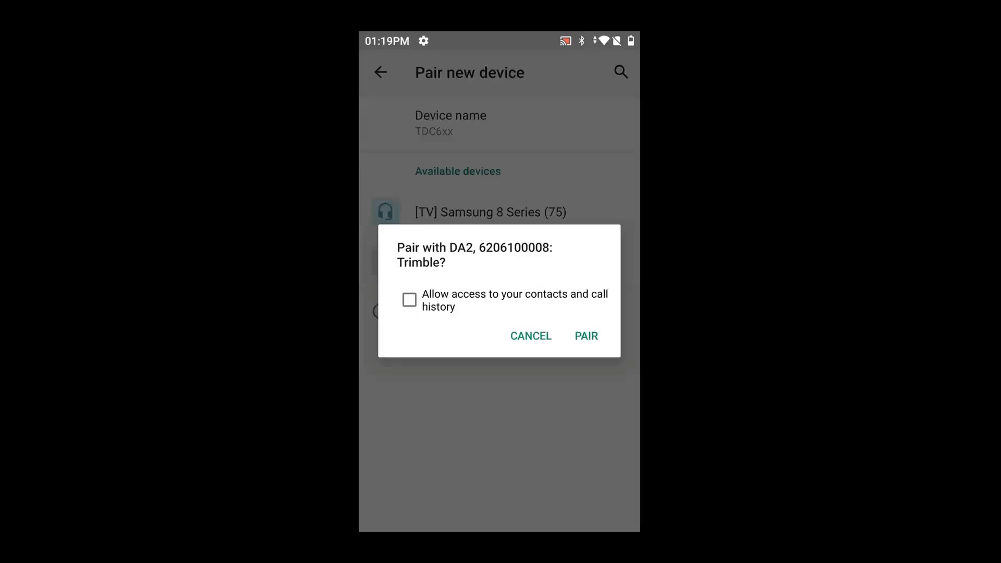
pyautogui.click(585, 335)
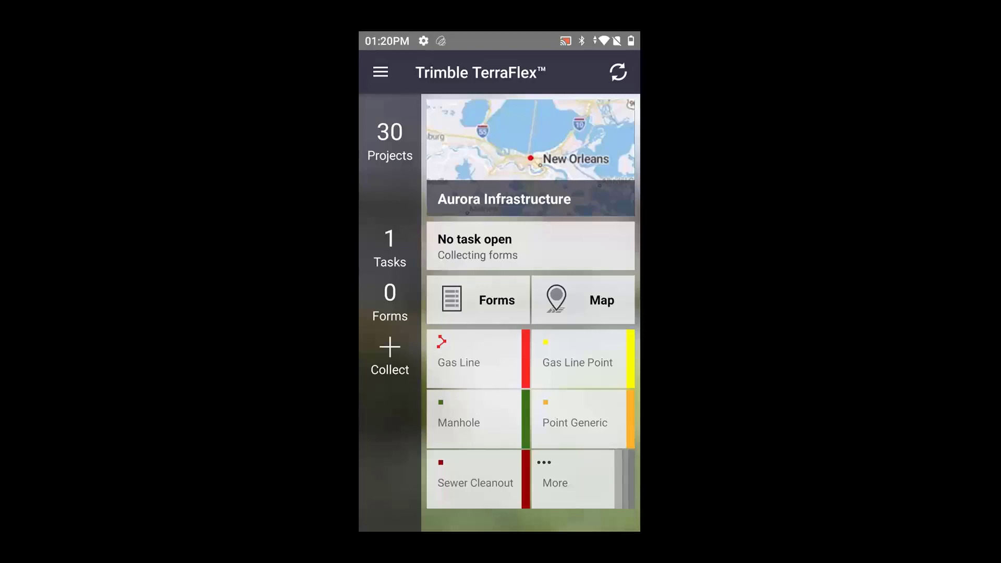
# Bring up the TerraFlex navigation drawer from the Aurora Infrastructure project home.
pyautogui.click(617, 72)
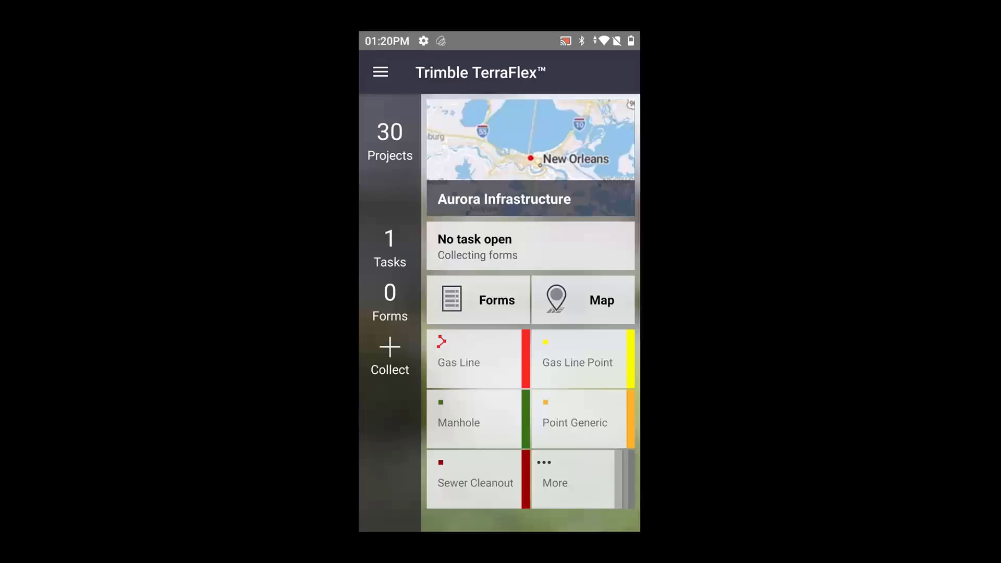
pyautogui.click(380, 72)
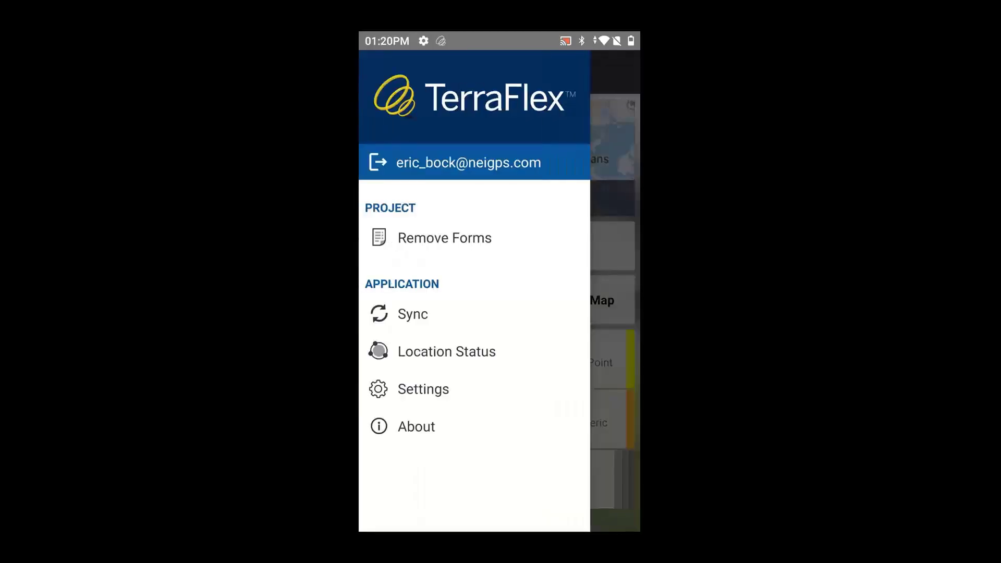
# In TerraFlex Settings, select the Trimble DA2 receiver as the Location Service.
pyautogui.click(423, 389)
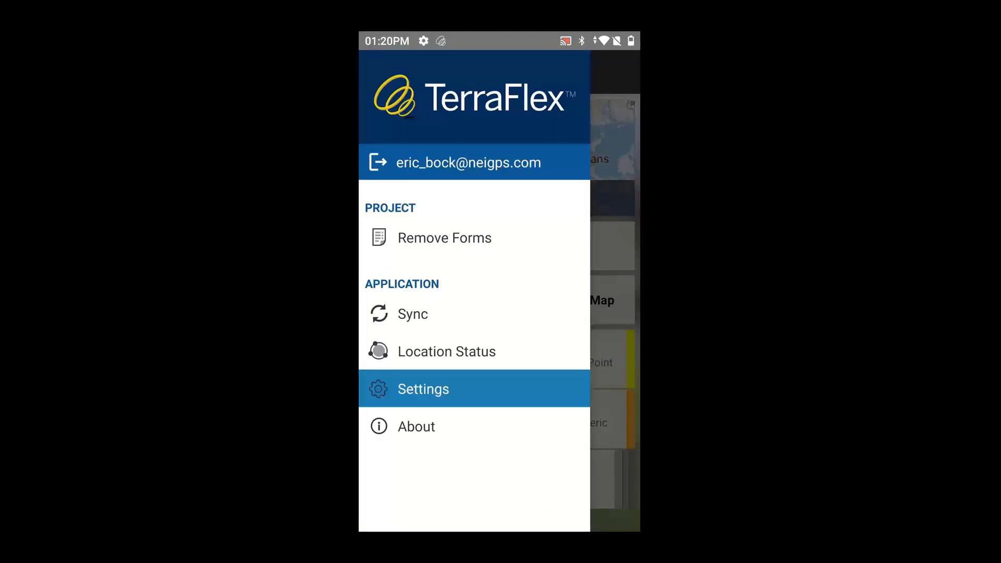
pyautogui.click(422, 390)
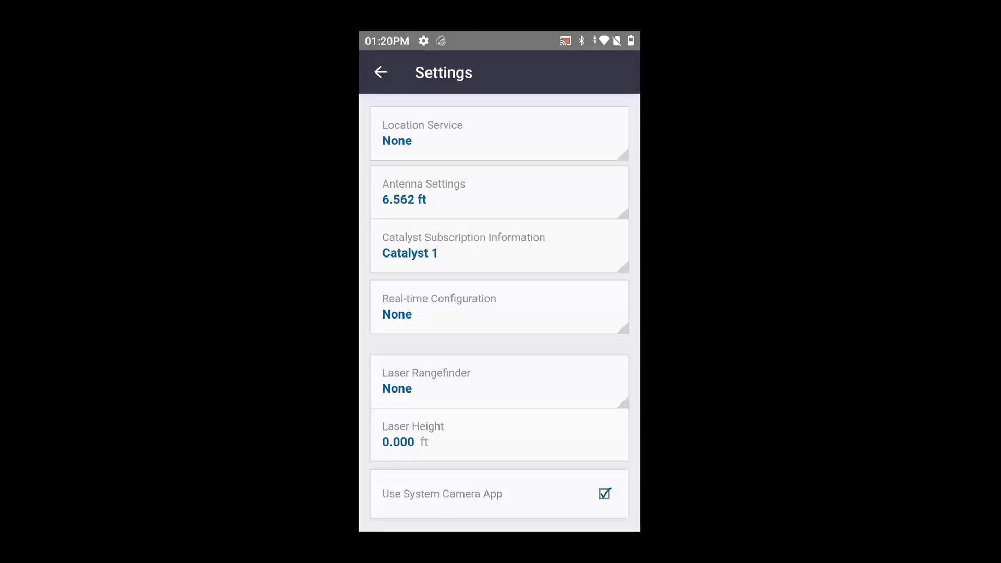
pyautogui.click(499, 132)
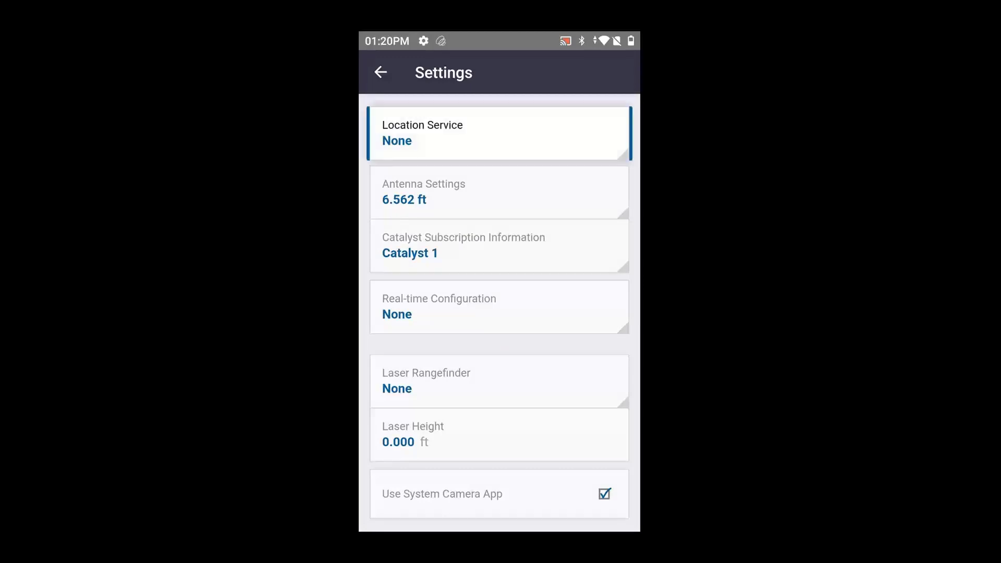
pyautogui.click(500, 132)
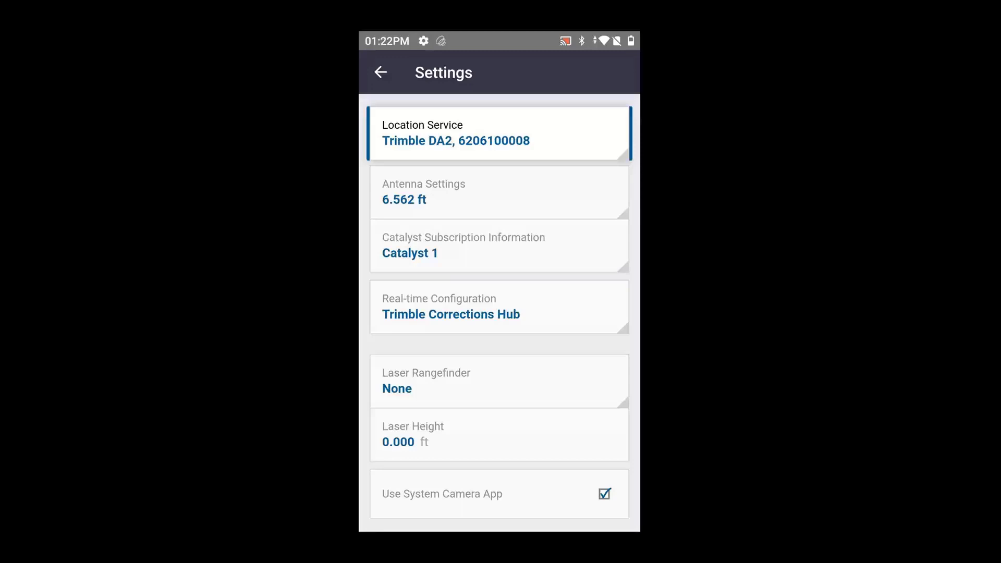
pyautogui.click(500, 192)
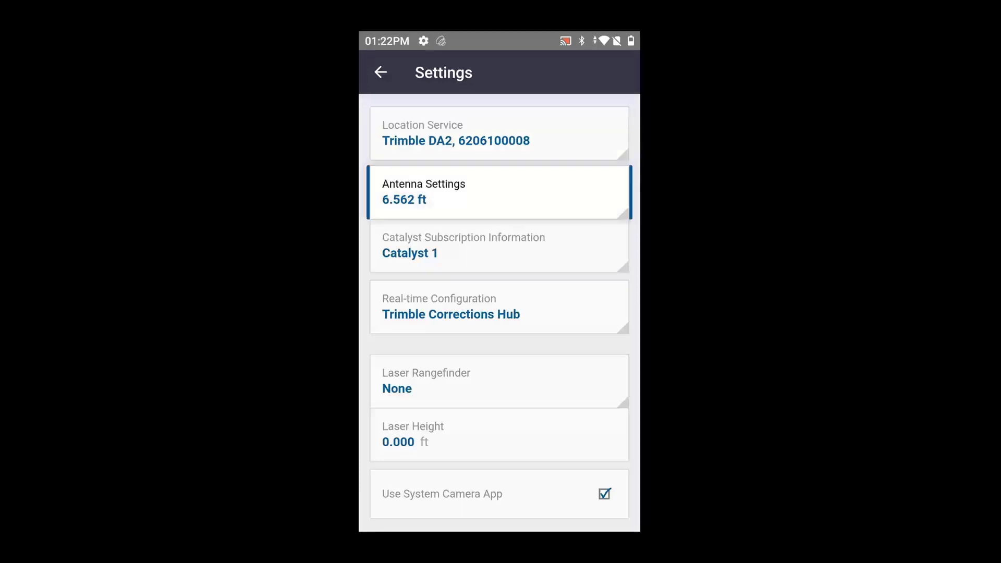
# In Antenna Settings, replace the 6.562 ft antenna height with 0.000 ft and confirm.
pyautogui.click(500, 191)
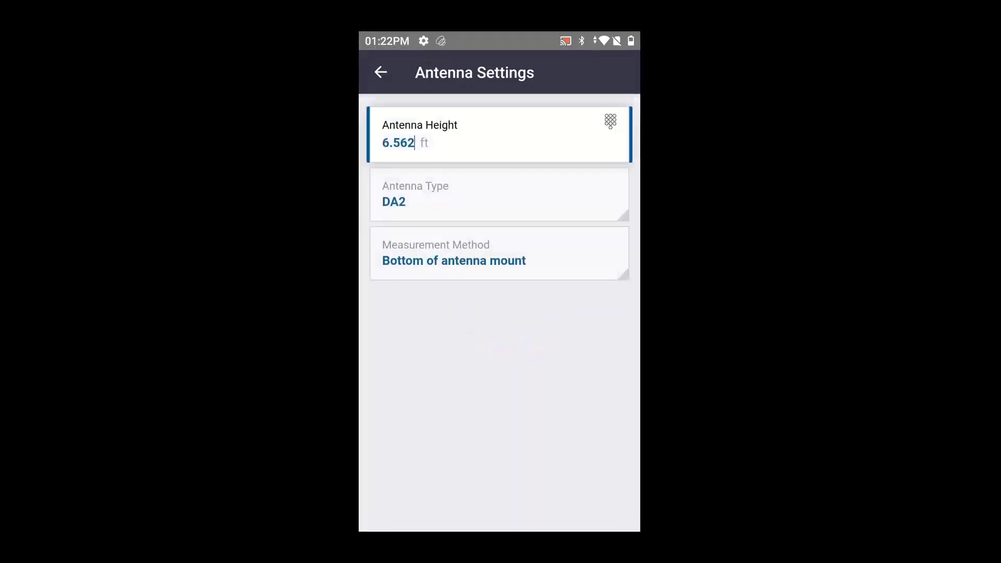
pyautogui.click(380, 72)
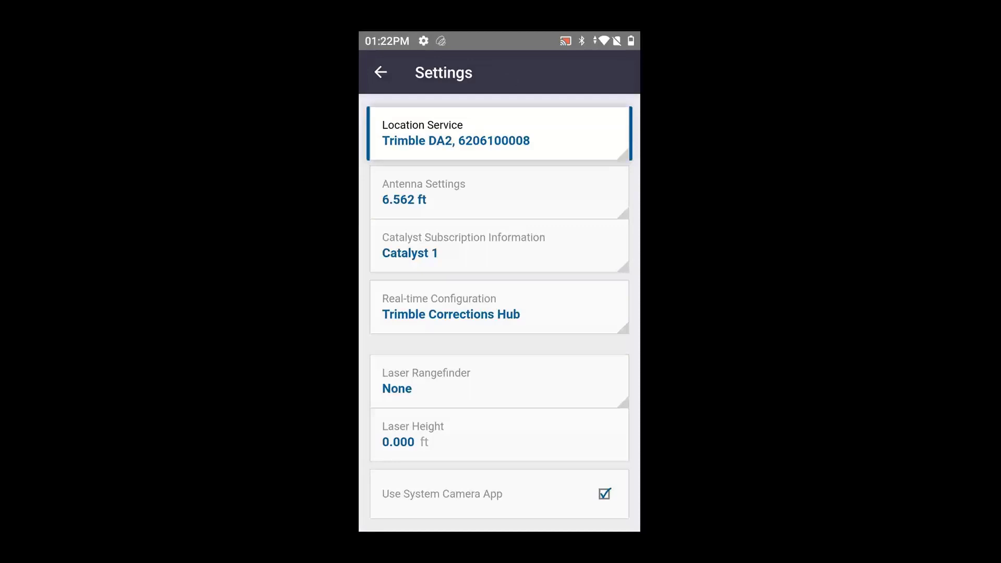
pyautogui.click(500, 192)
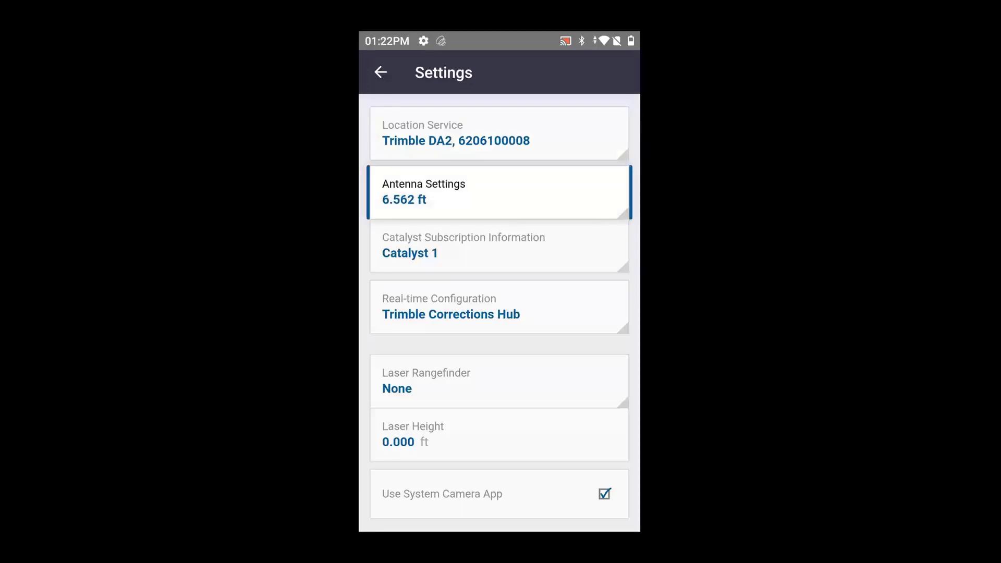
pyautogui.click(500, 192)
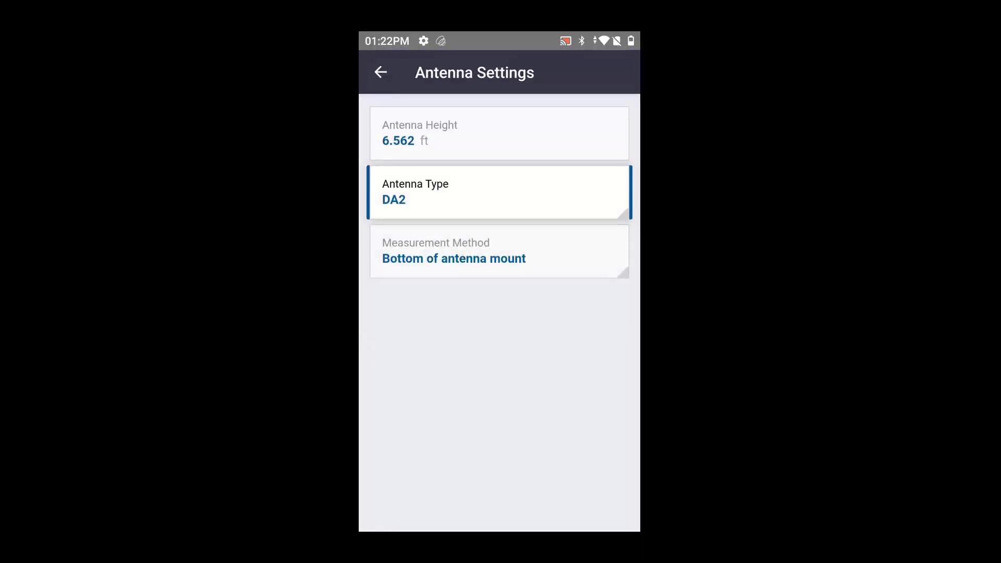
pyautogui.click(500, 133)
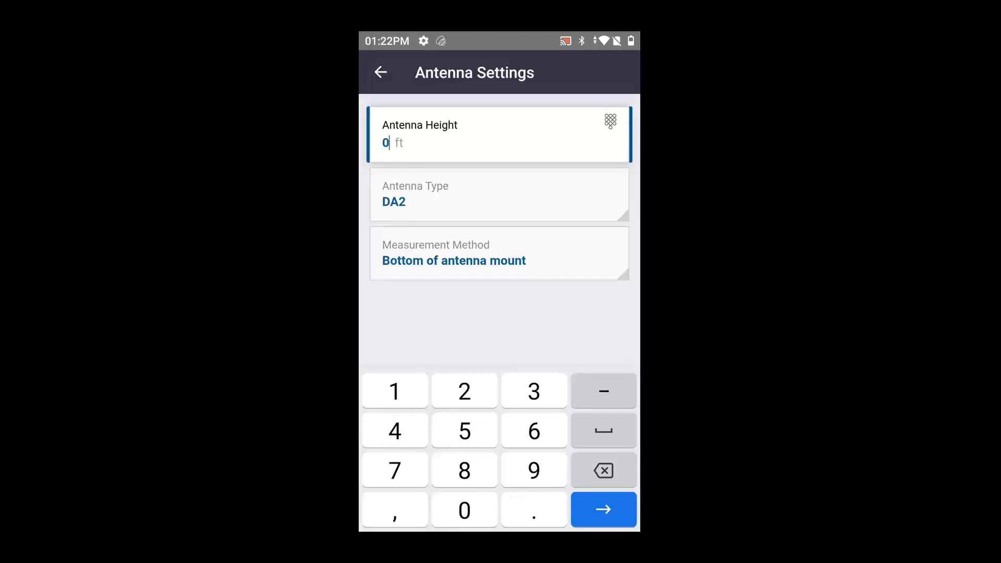
pyautogui.write('6.562')
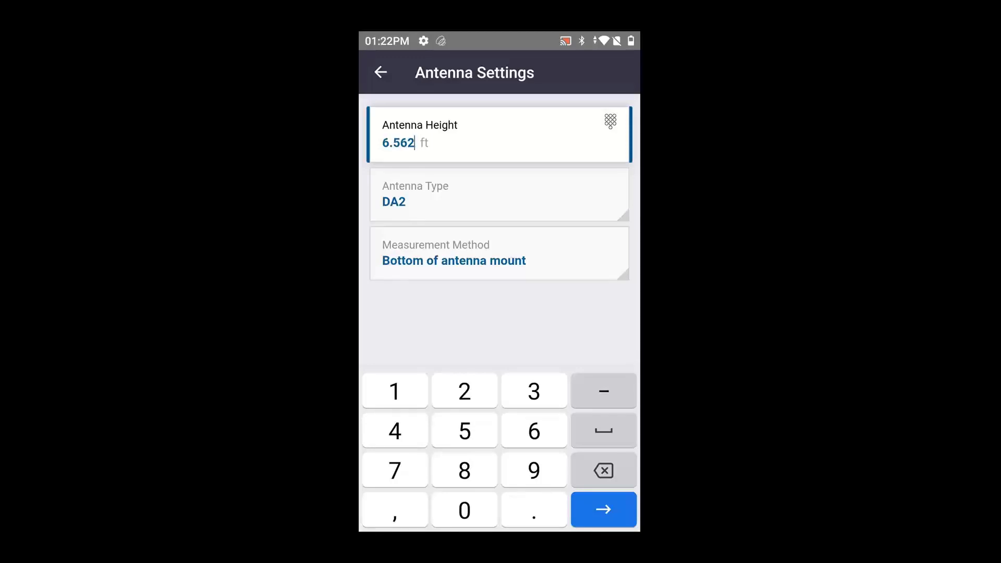
pyautogui.click(602, 470)
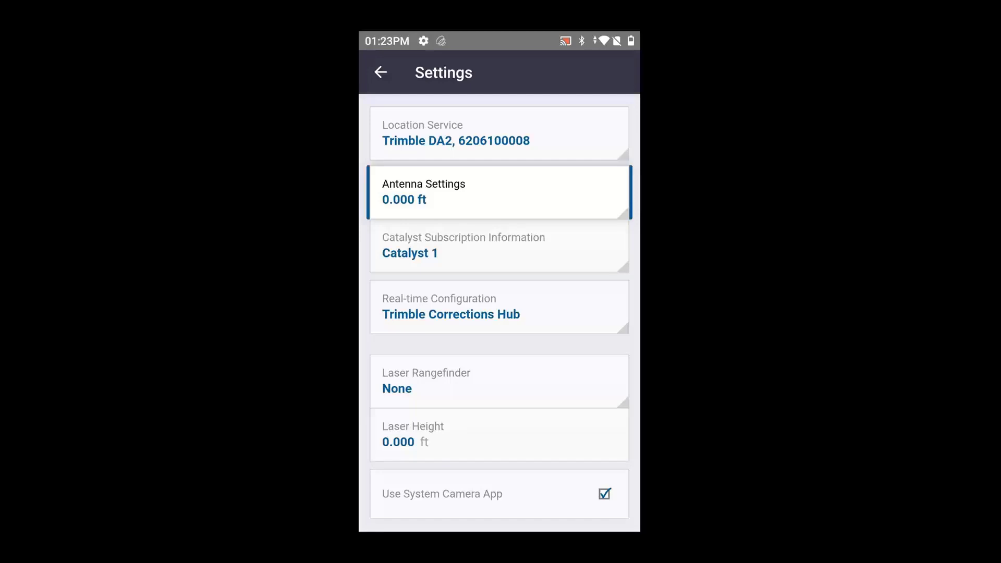
# Keep Trimble Corrections Hub as the Real-time Configuration and return to the project home.
pyautogui.click(500, 247)
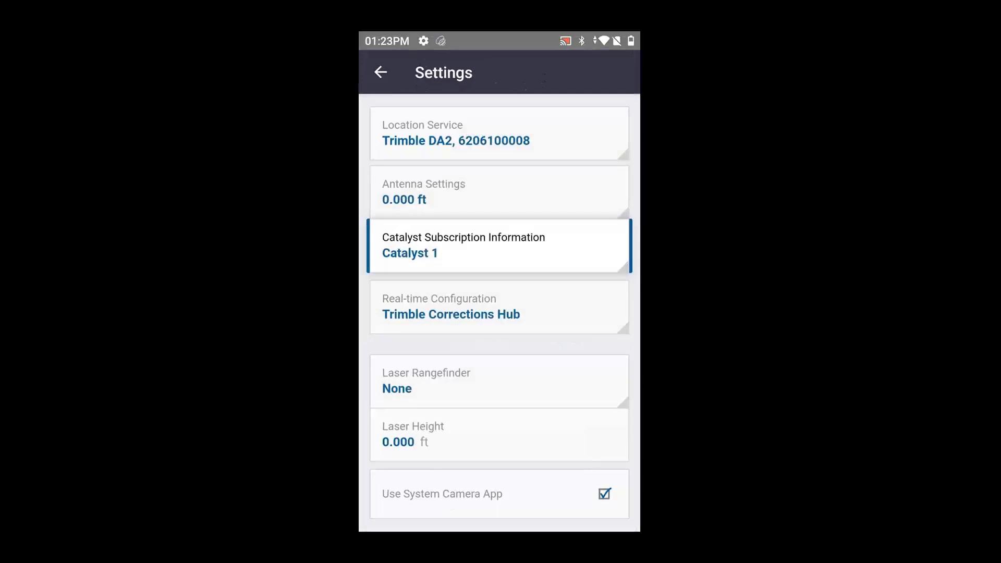
pyautogui.click(500, 307)
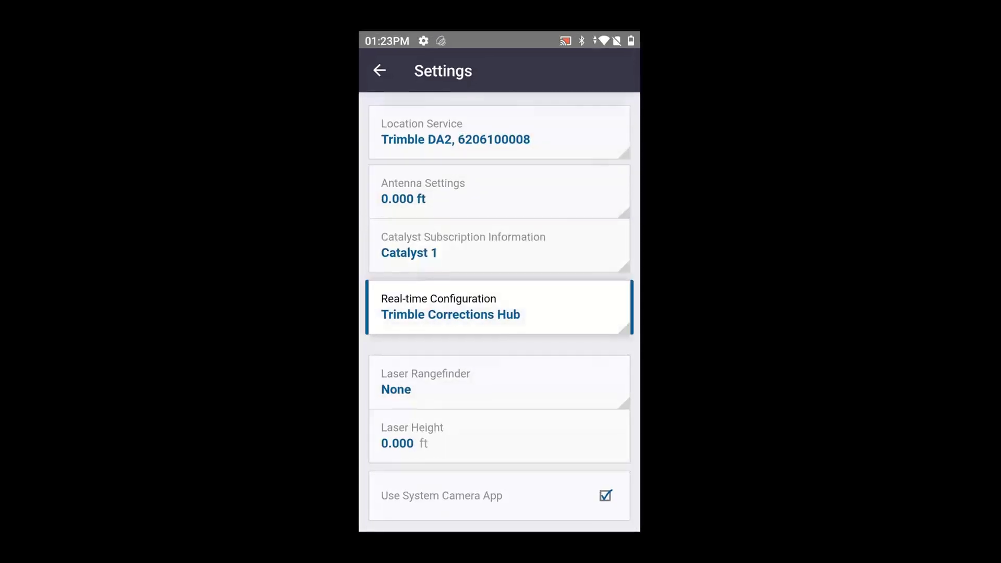
pyautogui.click(500, 307)
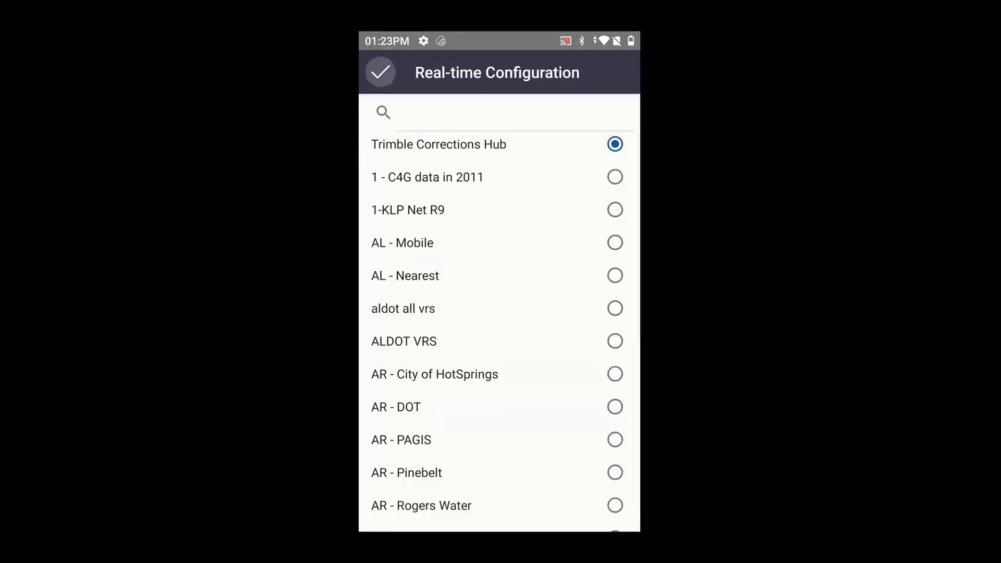
pyautogui.click(382, 72)
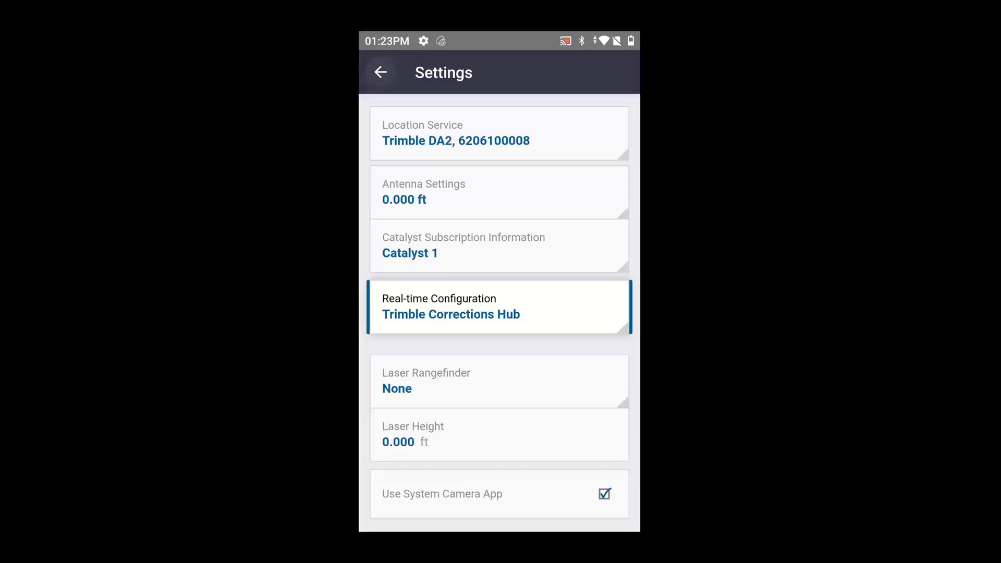
pyautogui.click(380, 72)
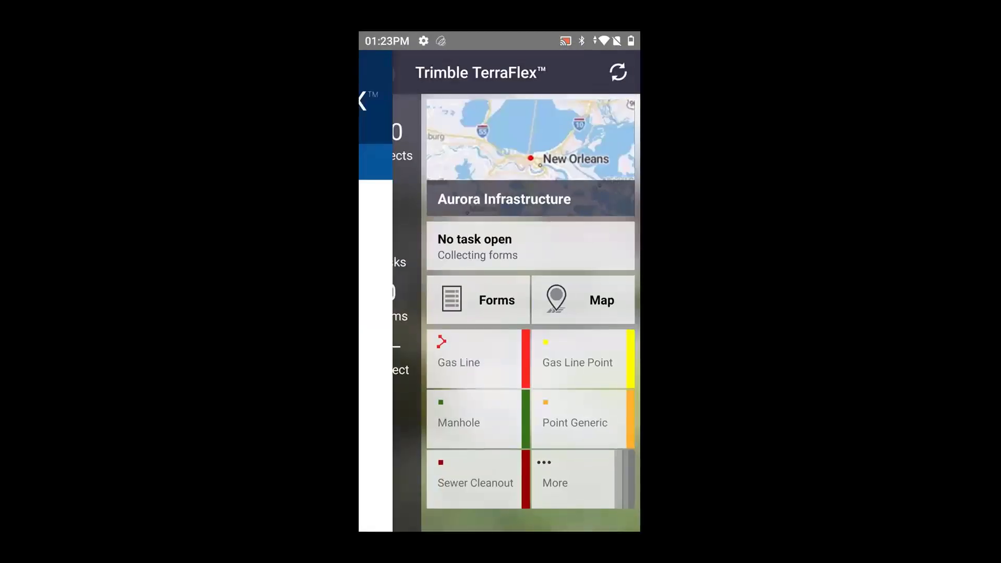
# Show Location Status: Catalyst DA2 with RTX corrections from Trimble Corrections Hub in use.
pyautogui.click(367, 101)
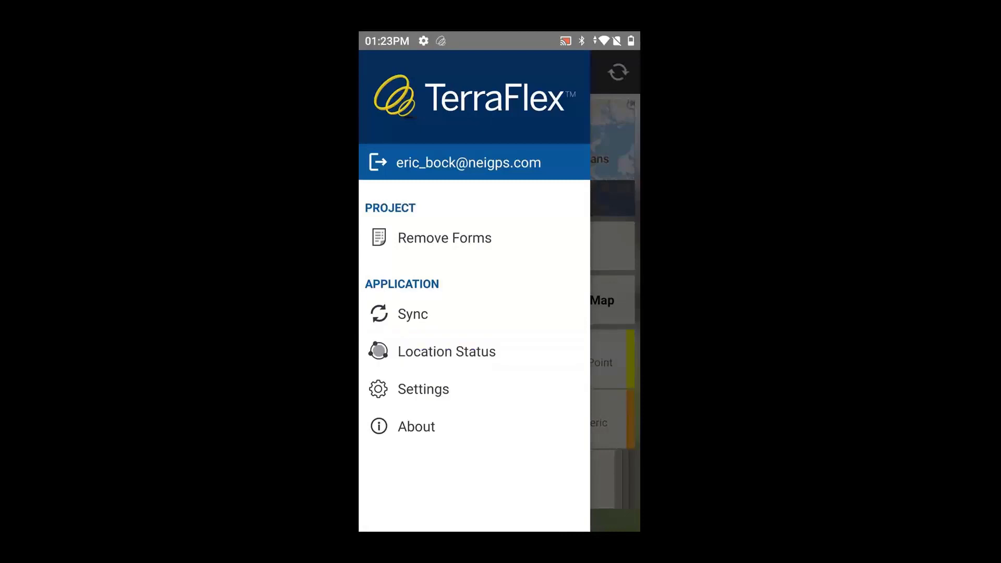
pyautogui.click(447, 351)
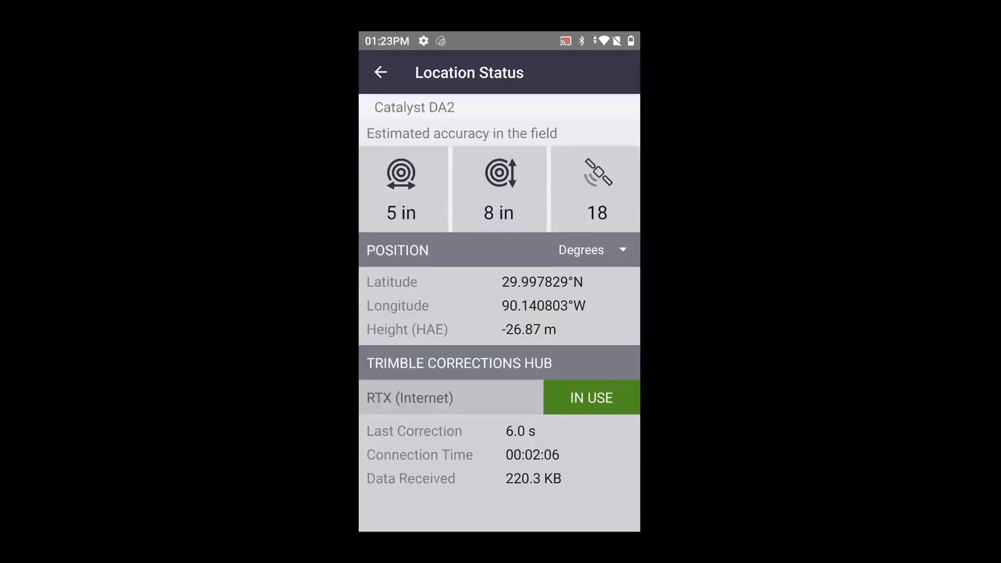